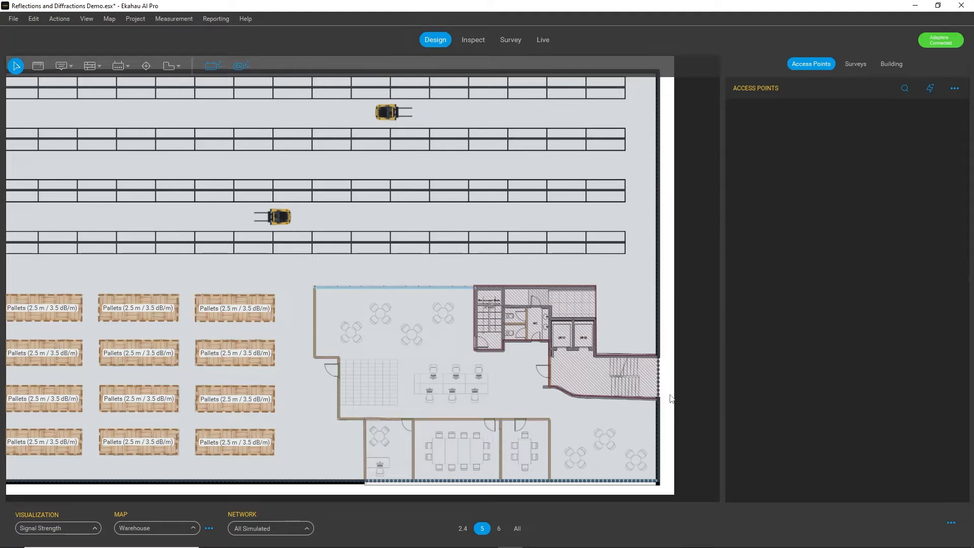
pyautogui.moveTo(660, 398)
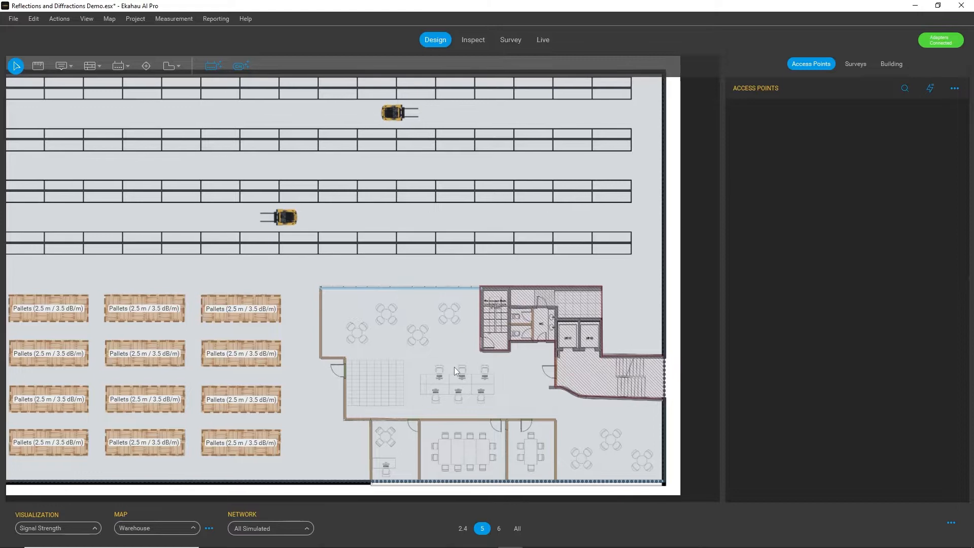
pyautogui.moveTo(421, 366)
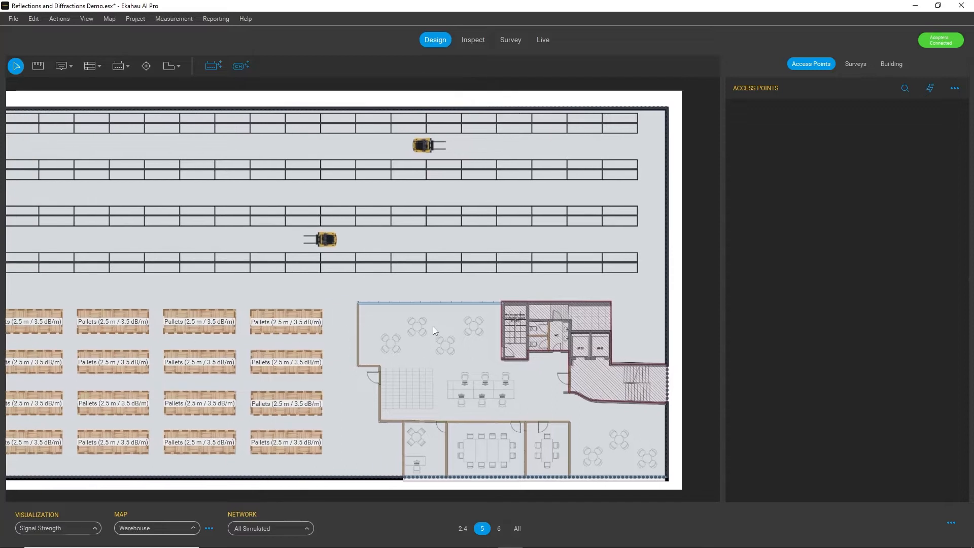
pyautogui.moveTo(611, 292)
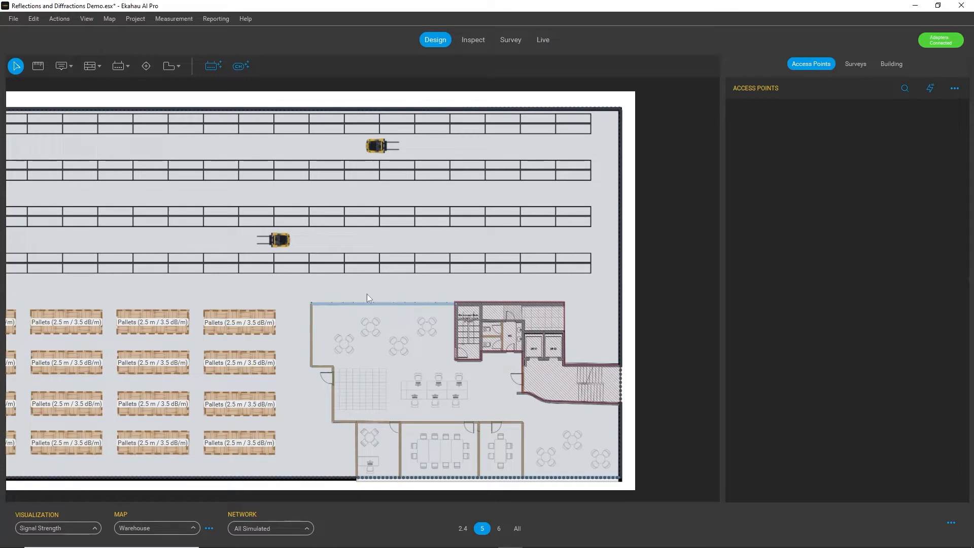
# Place Simulated AP-1 on the map just above the office block.
pyautogui.click(116, 66)
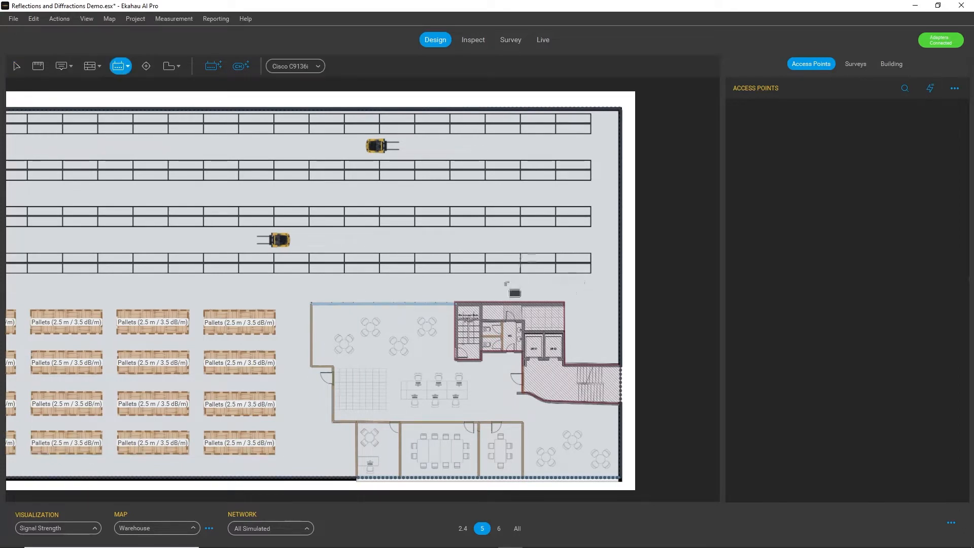
pyautogui.click(514, 287)
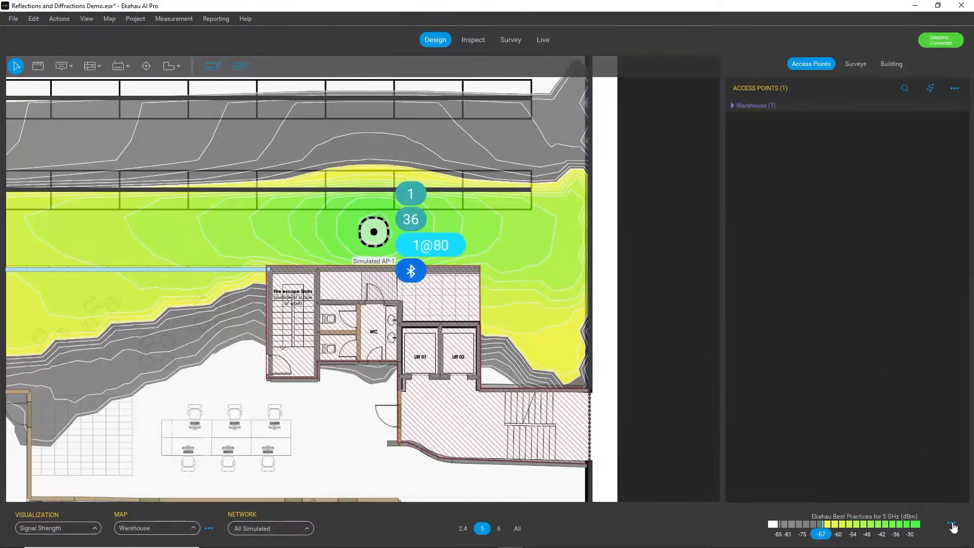
pyautogui.moveTo(953, 528)
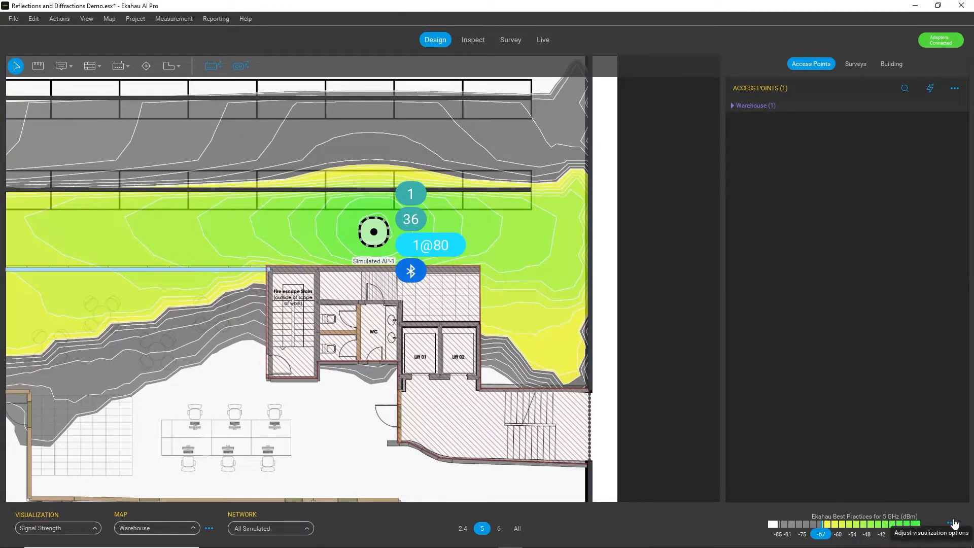
# Bring up the shared visualization options for the heatmap accuracy setting.
pyautogui.click(954, 525)
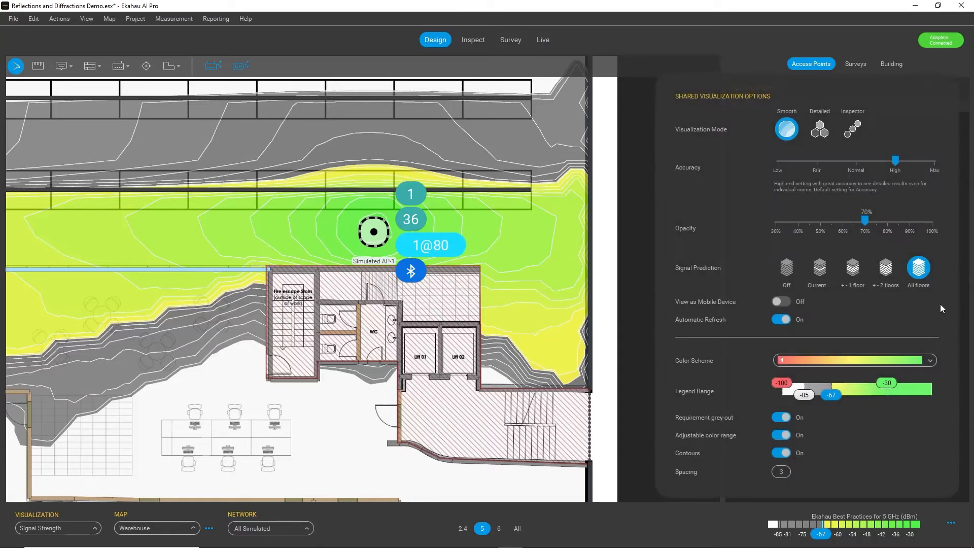
pyautogui.moveTo(884, 176)
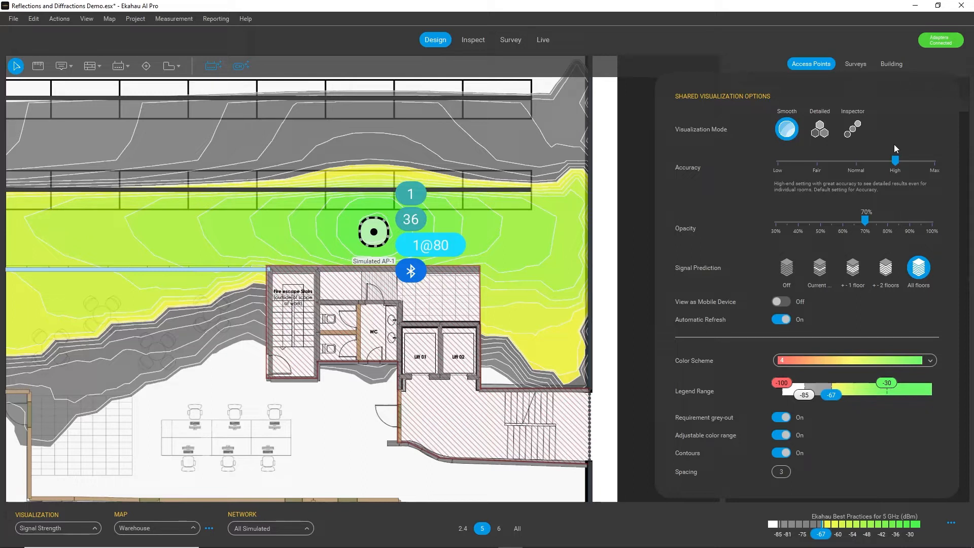
pyautogui.moveTo(895, 149)
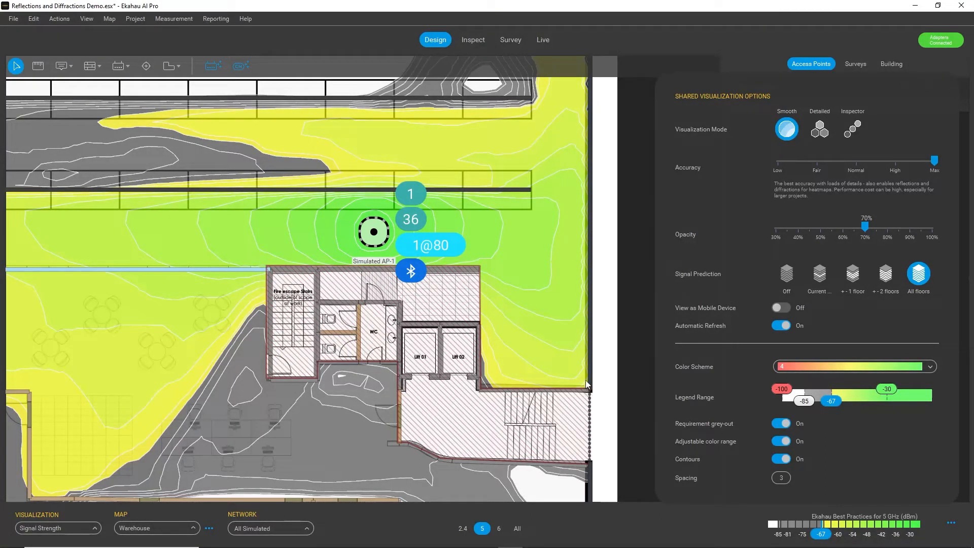
pyautogui.moveTo(577, 382)
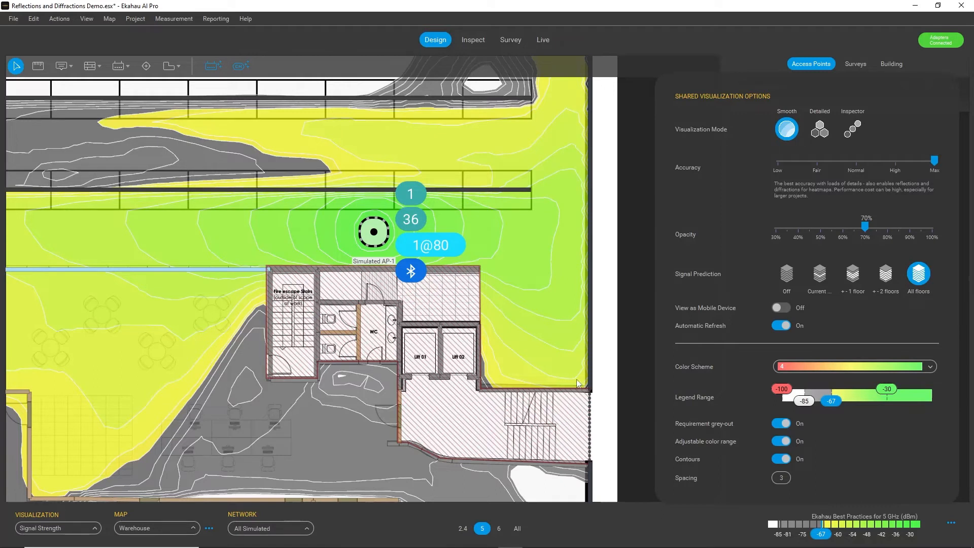
pyautogui.moveTo(485, 293)
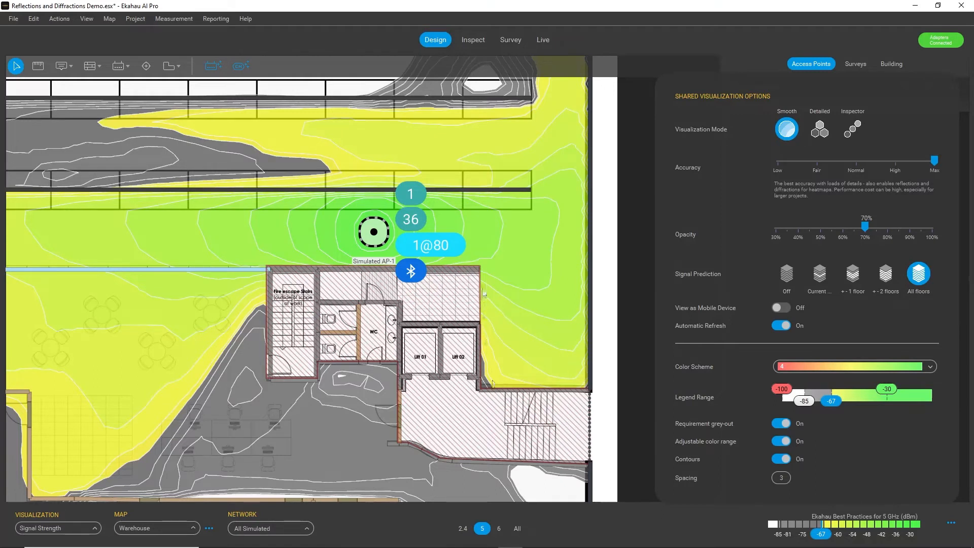
pyautogui.click(811, 63)
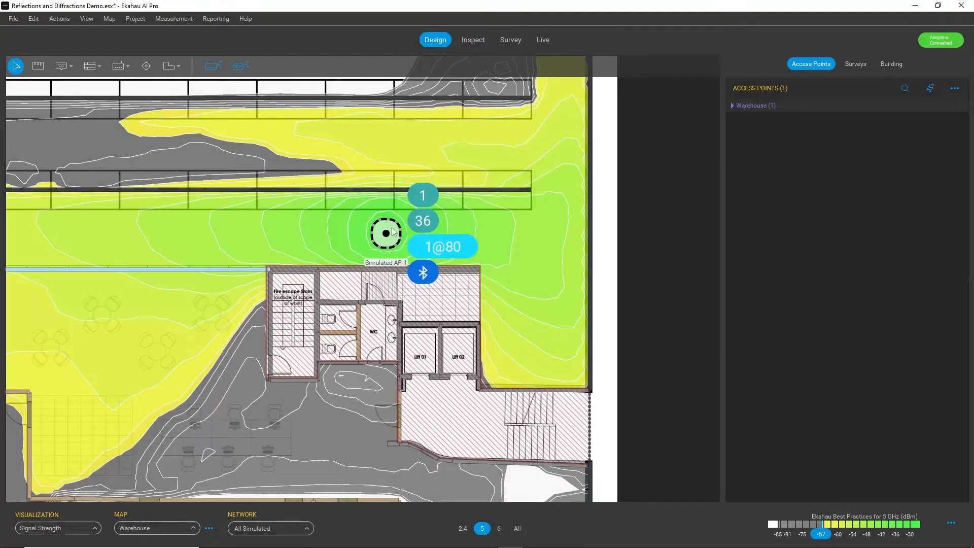
pyautogui.moveTo(403, 229)
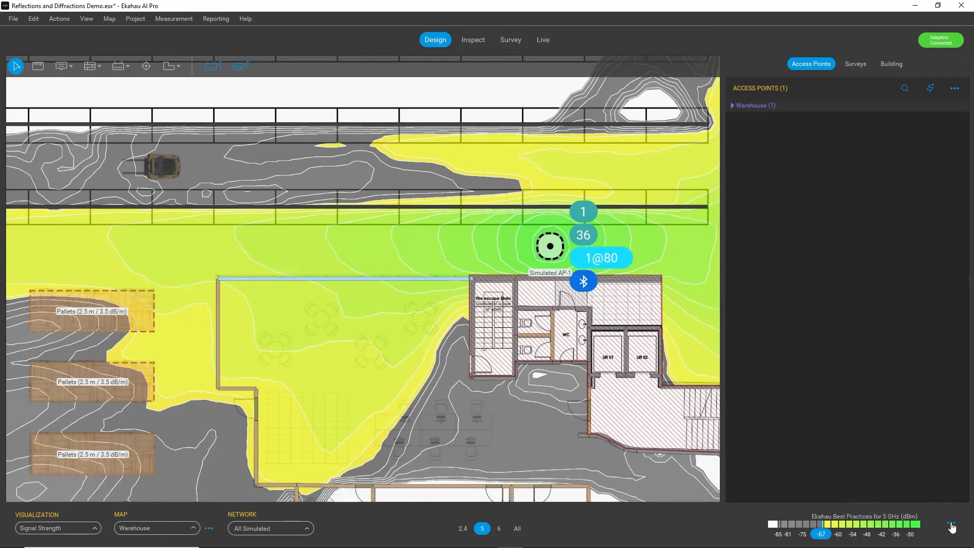
pyautogui.click(952, 528)
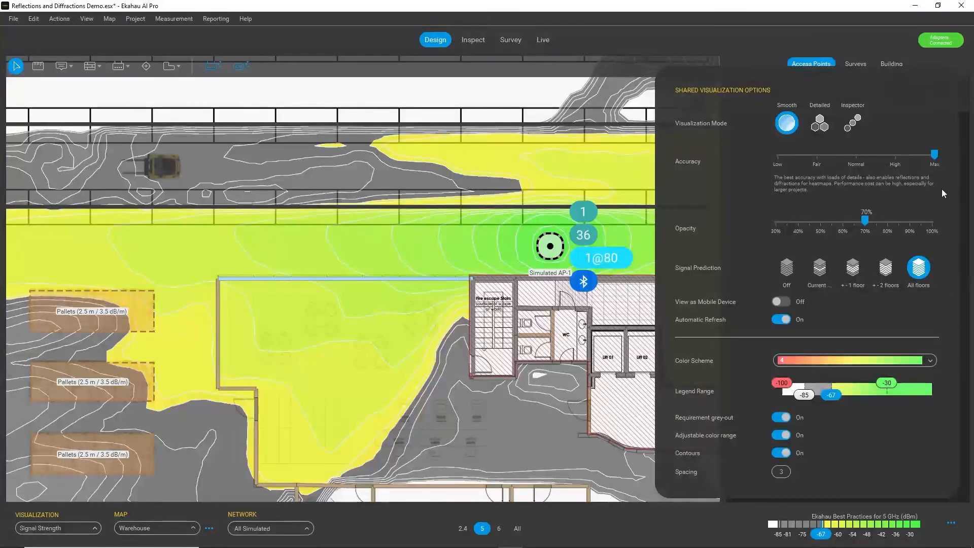